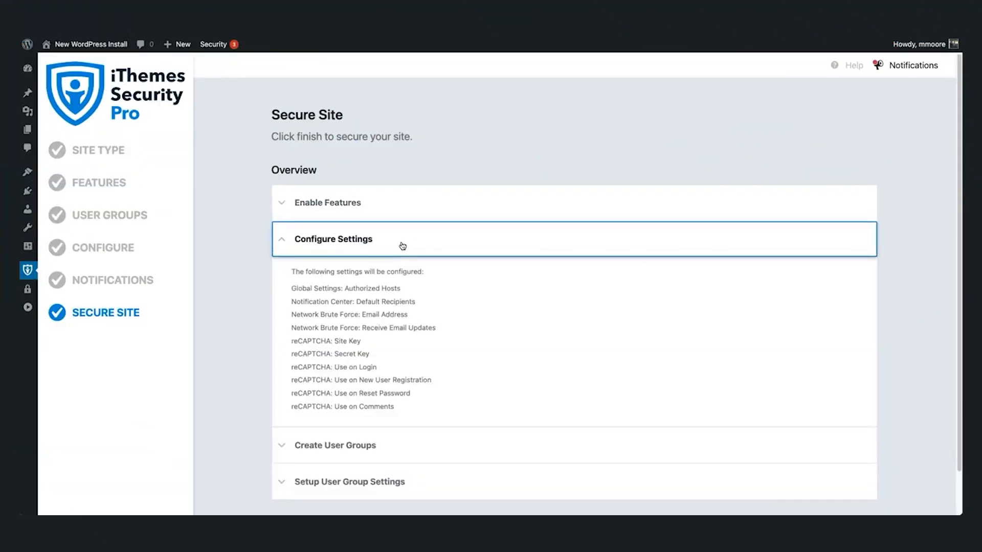
# - Run Secure Site so all overview items check off, then finish the setup wizard
pyautogui.scroll(-3)
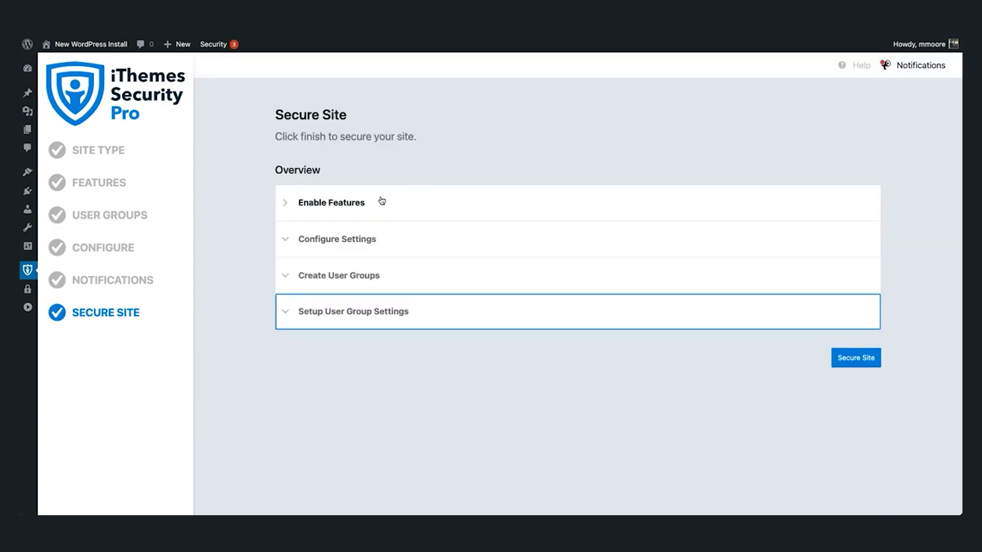
pyautogui.click(855, 358)
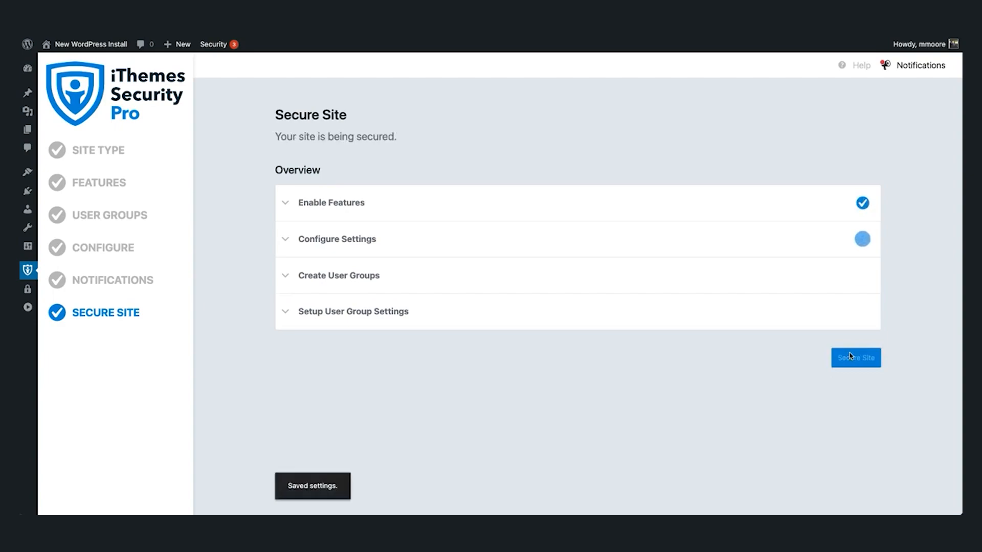
pyautogui.click(855, 357)
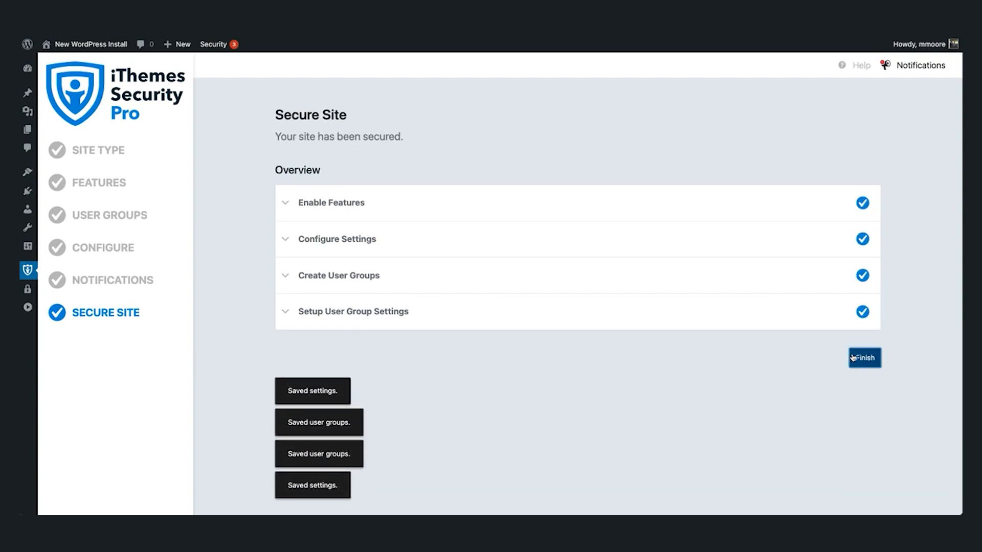
pyautogui.click(865, 358)
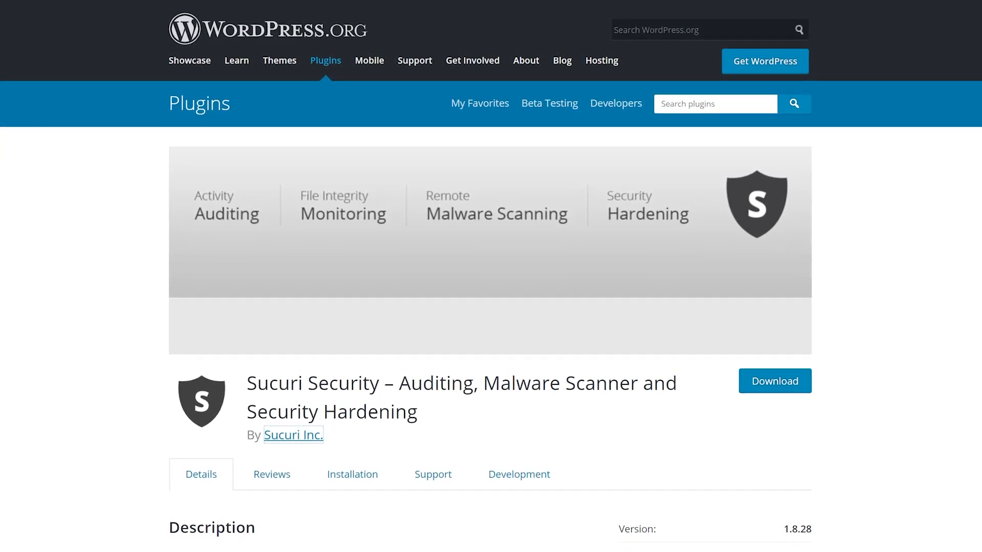
# - Scroll through Sucuri's malware, blocklist and DNS monitoring features down to the Basic, Pro and Business pricing
pyautogui.scroll(-3)
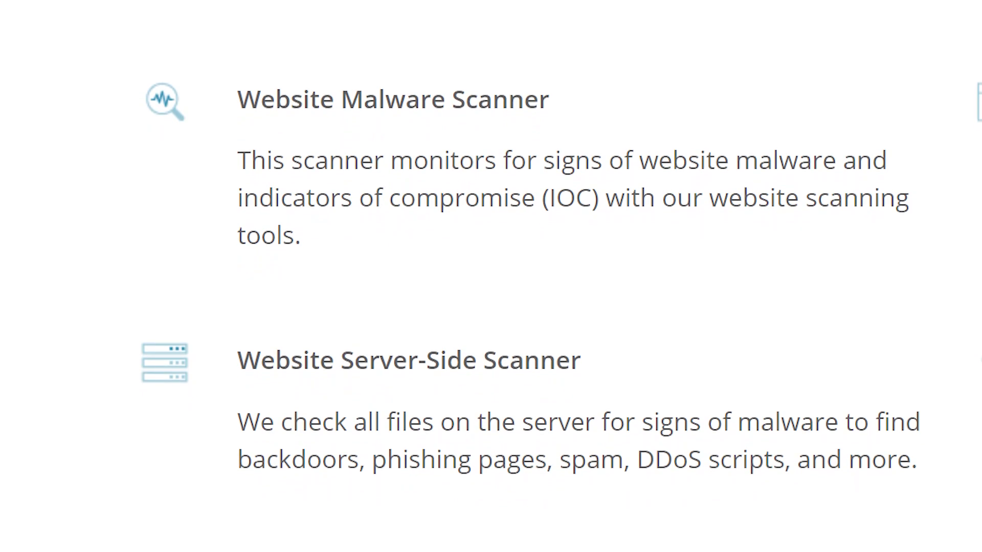
pyautogui.scroll(-3)
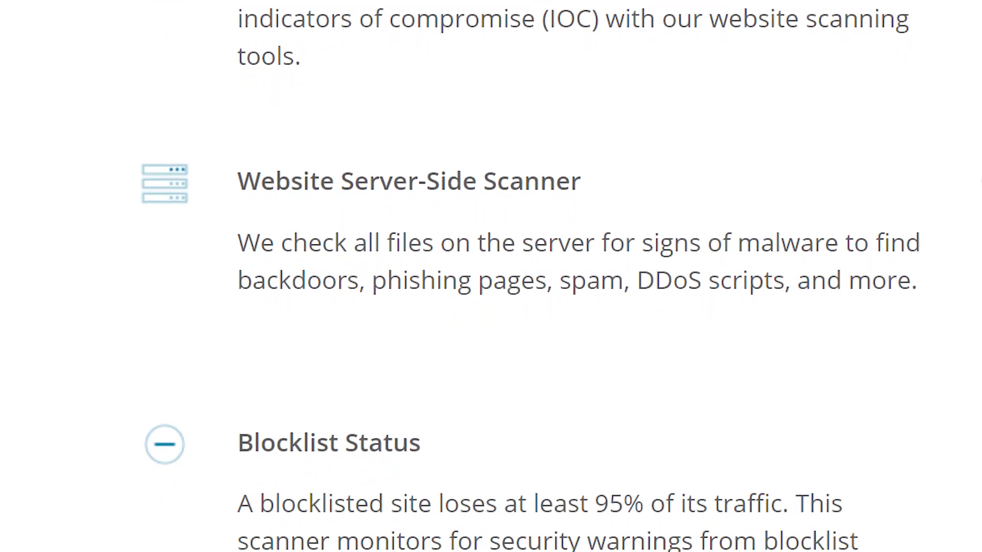
pyautogui.scroll(-3)
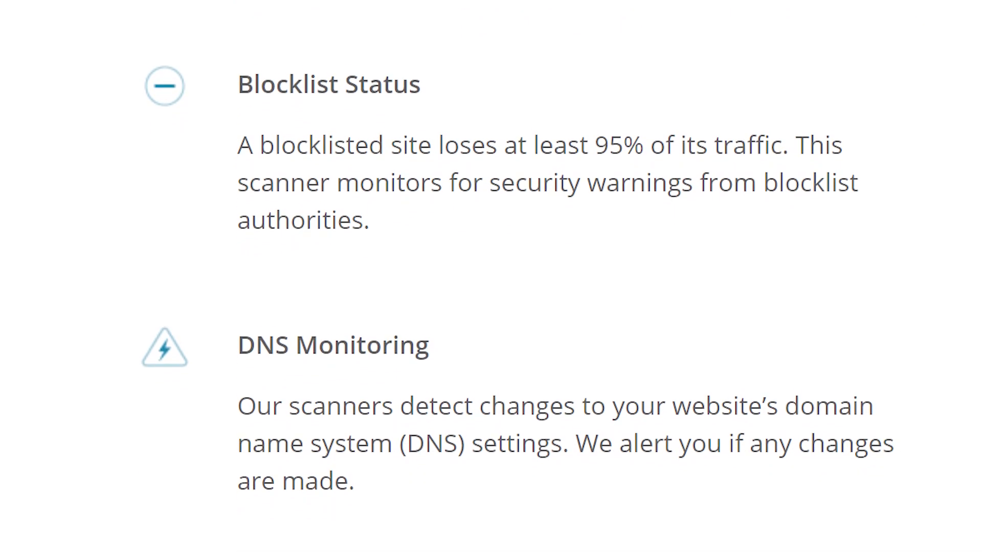
pyautogui.scroll(-3)
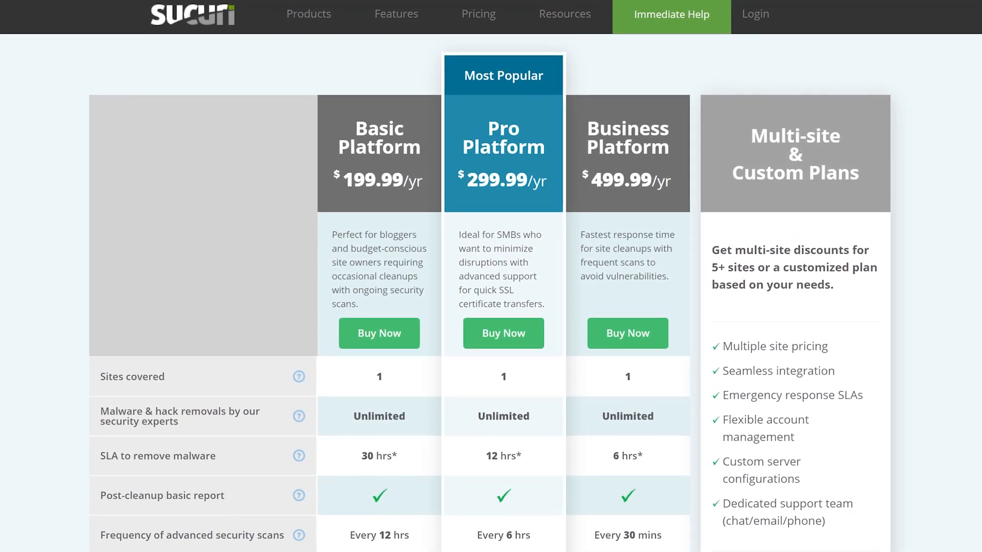
pyautogui.scroll(-3)
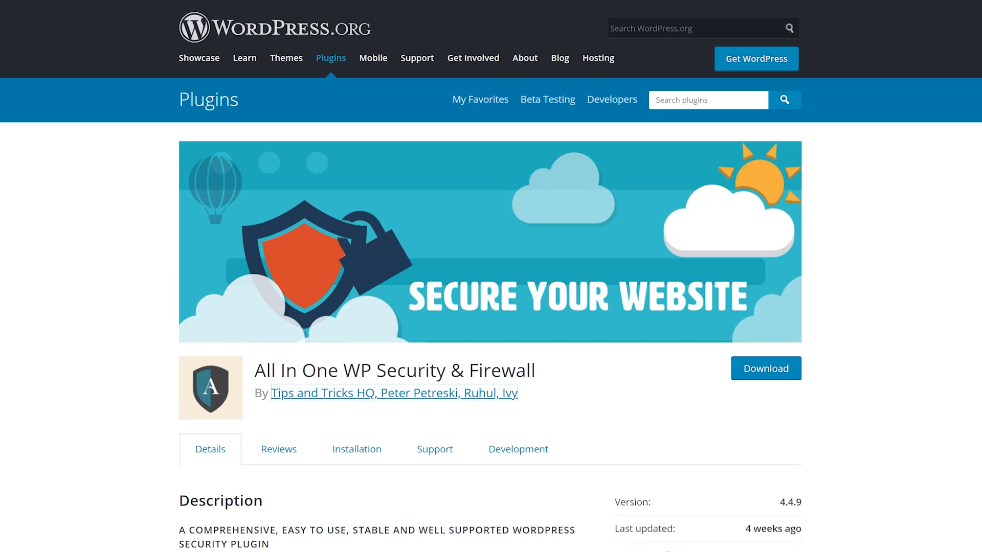
# - Save the 404 Detection settings with IP lockout enabled for 404 events
pyautogui.scroll(-3)
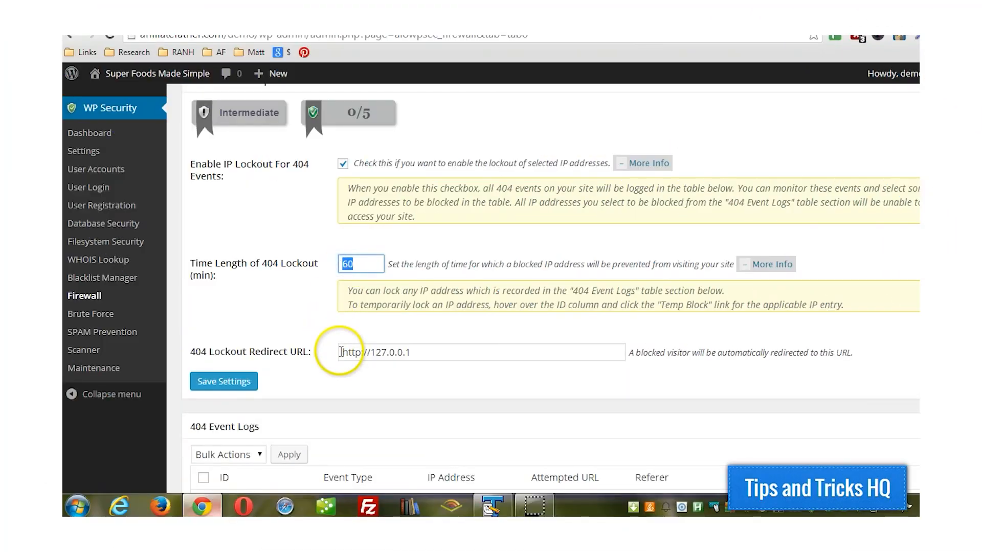
pyautogui.click(223, 380)
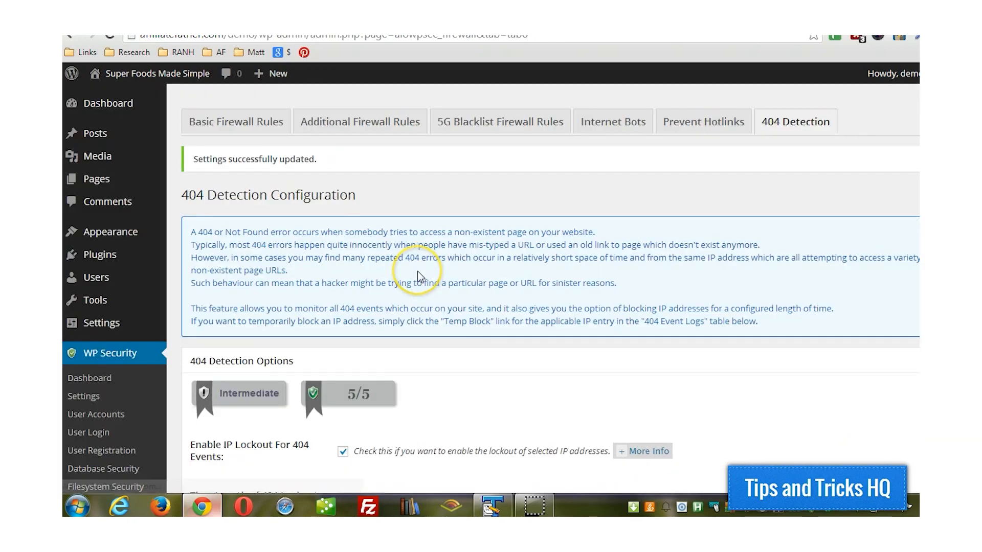
pyautogui.rightClick(118, 92)
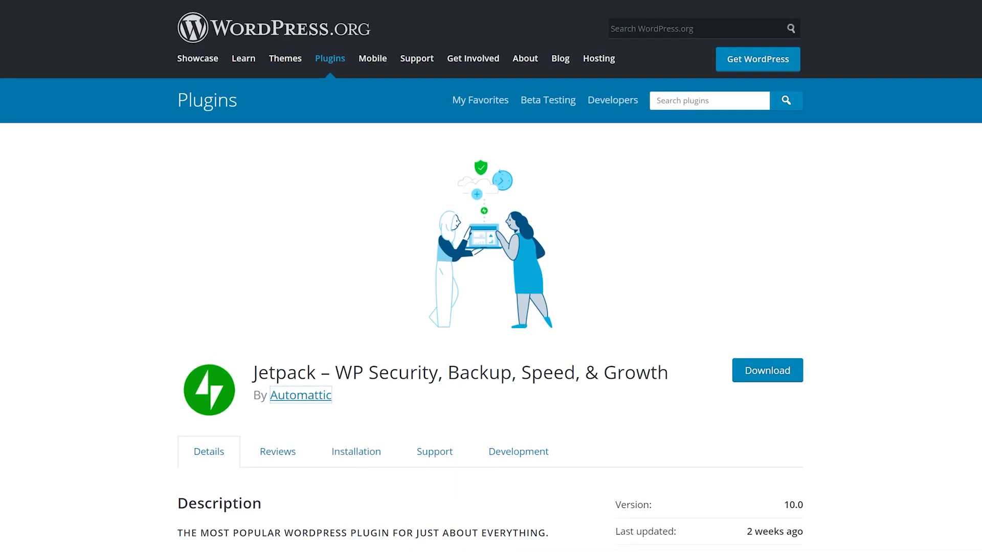
# - Scroll the Jetpack Security page through the real-time Backup, Scan and Anti-spam sections
pyautogui.scroll(-3)
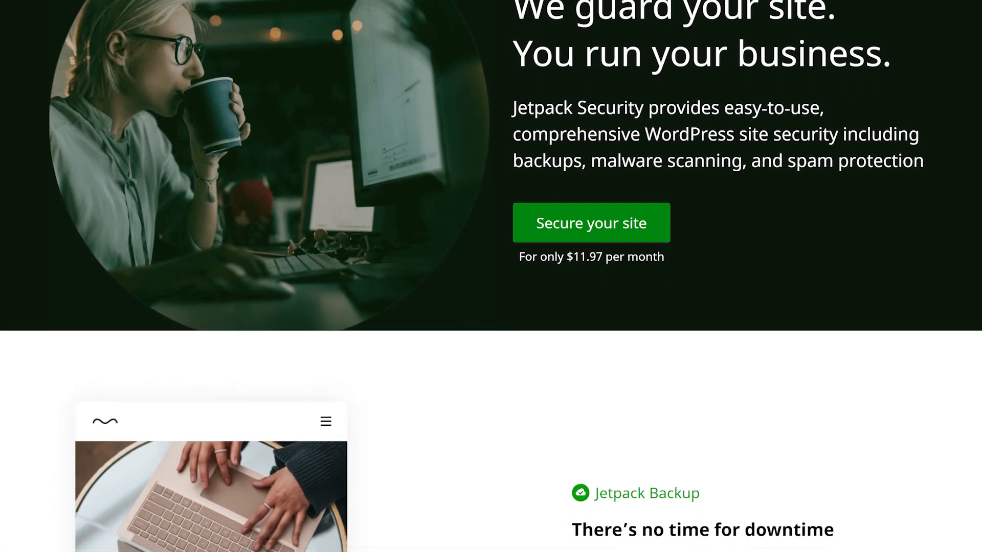
pyautogui.scroll(-3)
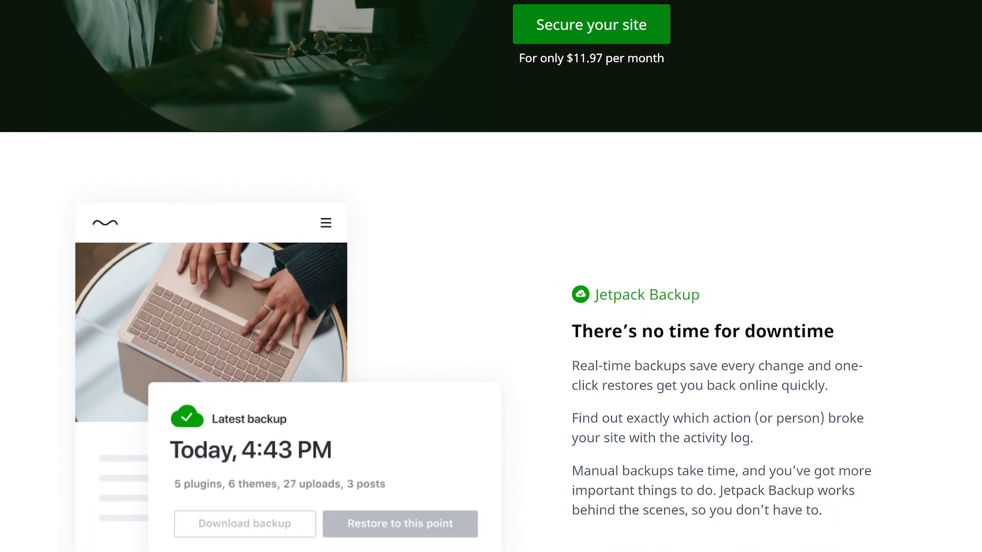
pyautogui.scroll(-3)
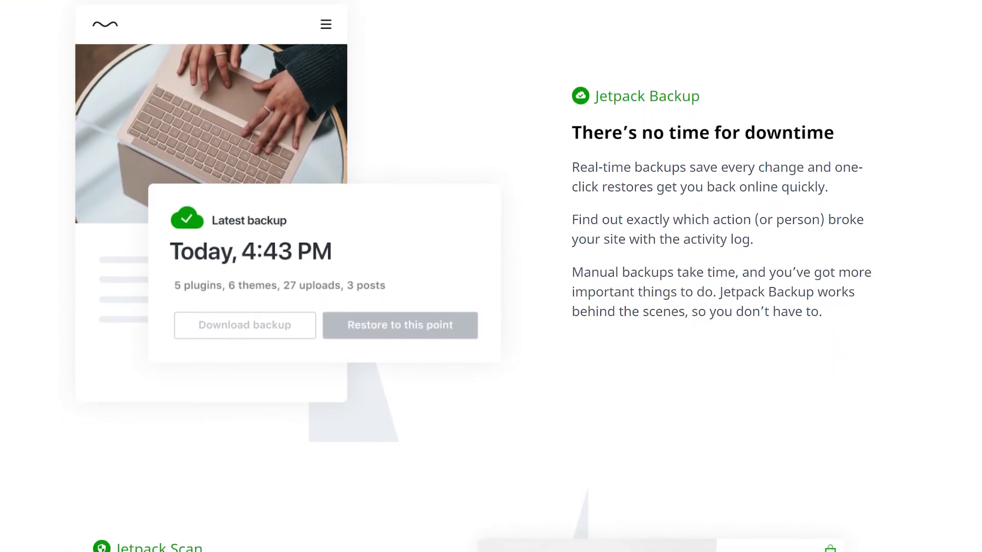
pyautogui.scroll(-3)
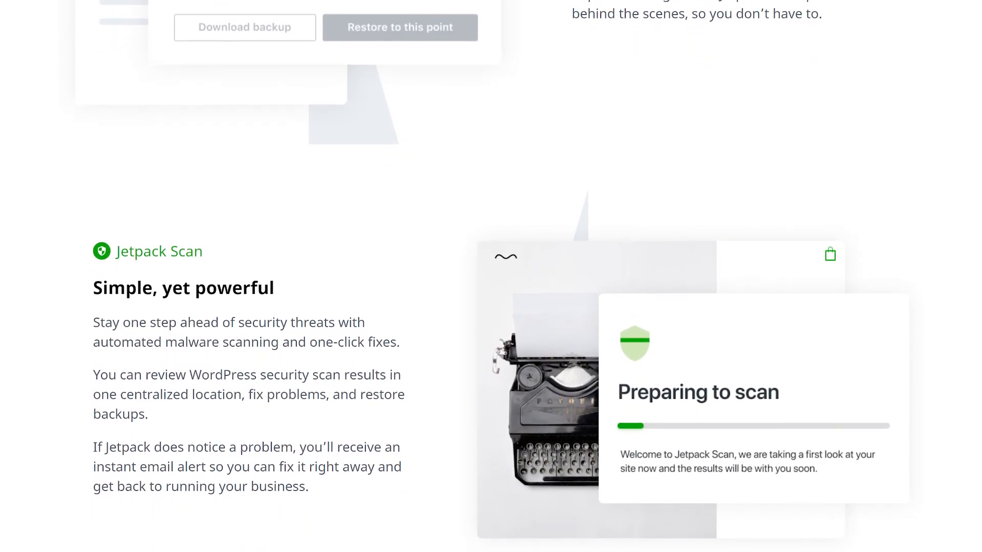
pyautogui.scroll(-3)
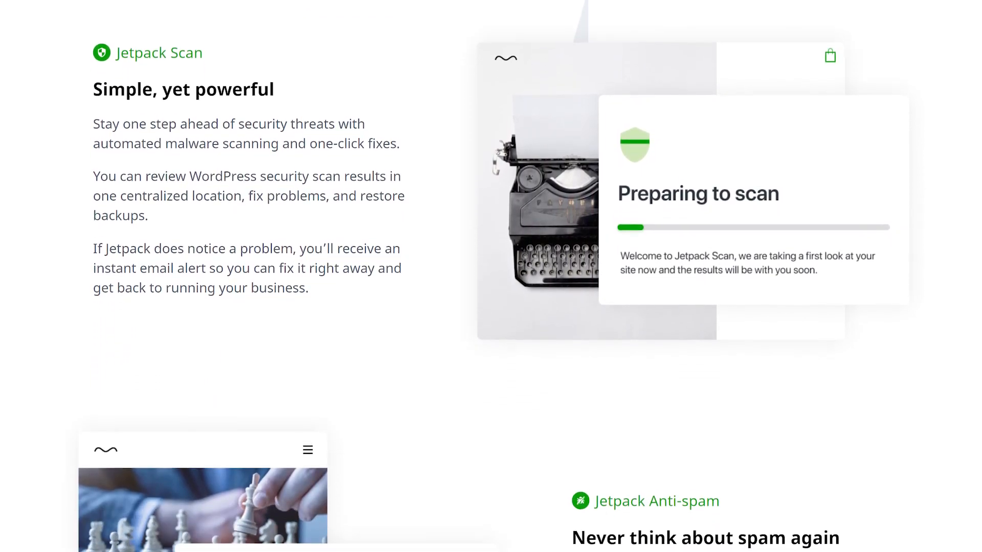
pyautogui.scroll(-3)
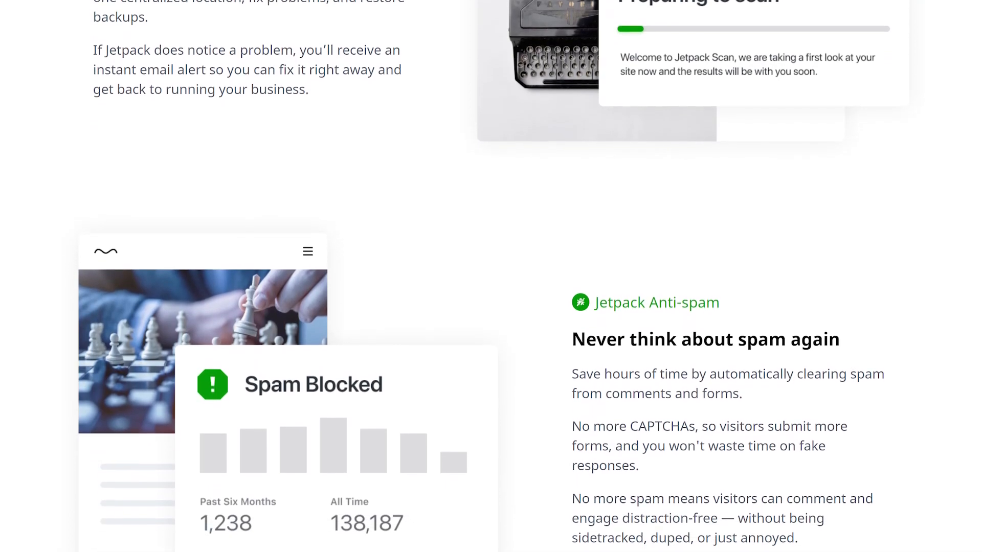
pyautogui.scroll(-3)
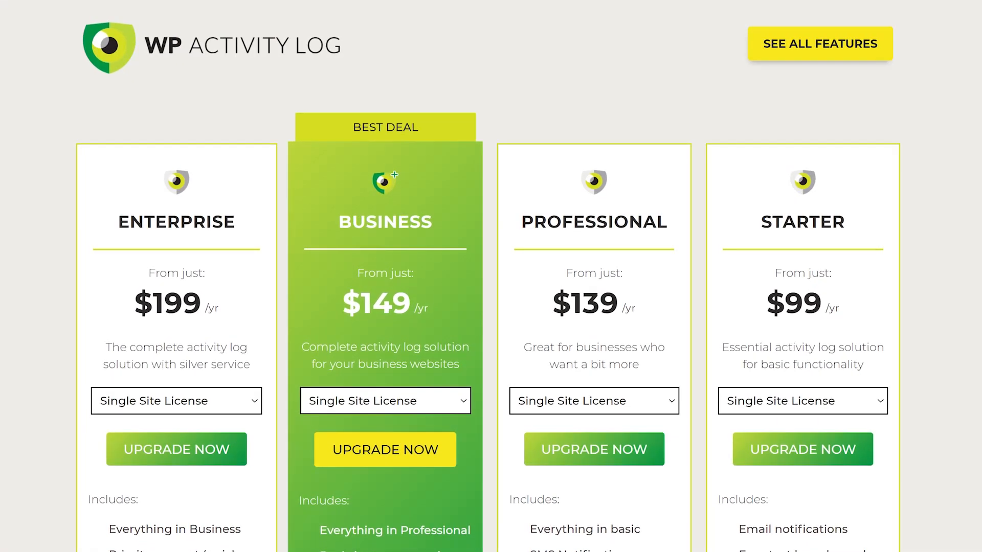
# - Scroll to the Enterprise, Business, Professional and Starter plan cards, $199/yr down to $99/yr
pyautogui.scroll(-3)
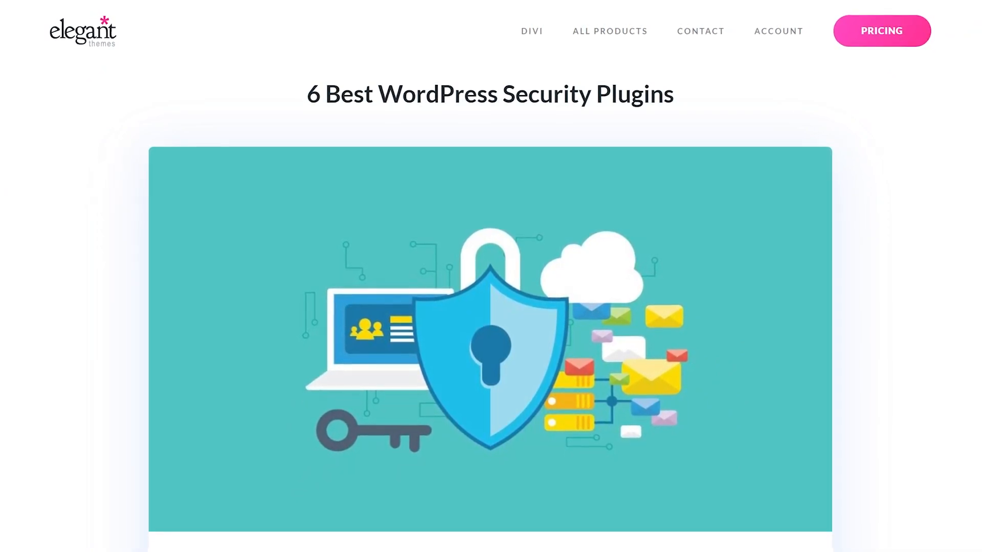
# - Scroll to the article intro and subscribe to the Elegant Themes channel
pyautogui.scroll(-3)
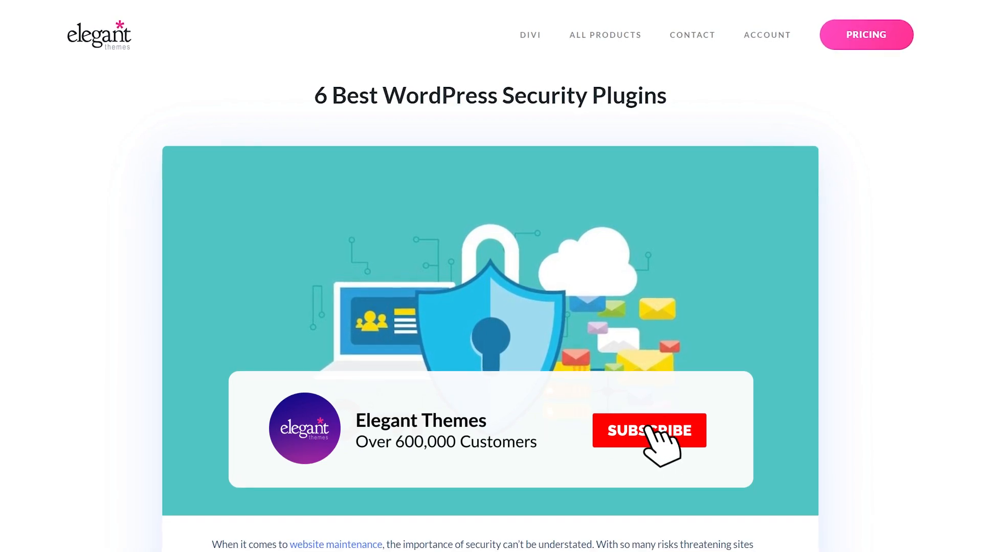
pyautogui.click(649, 430)
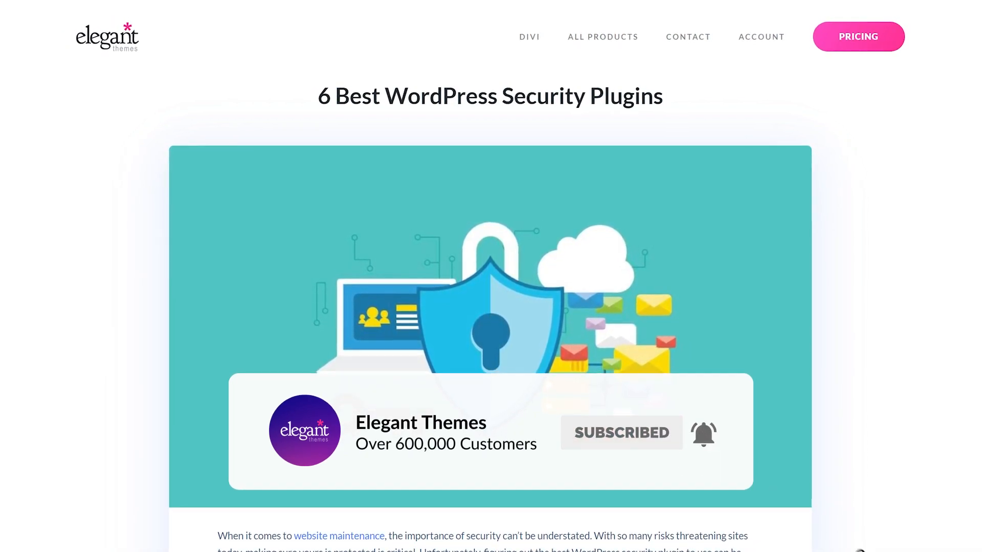